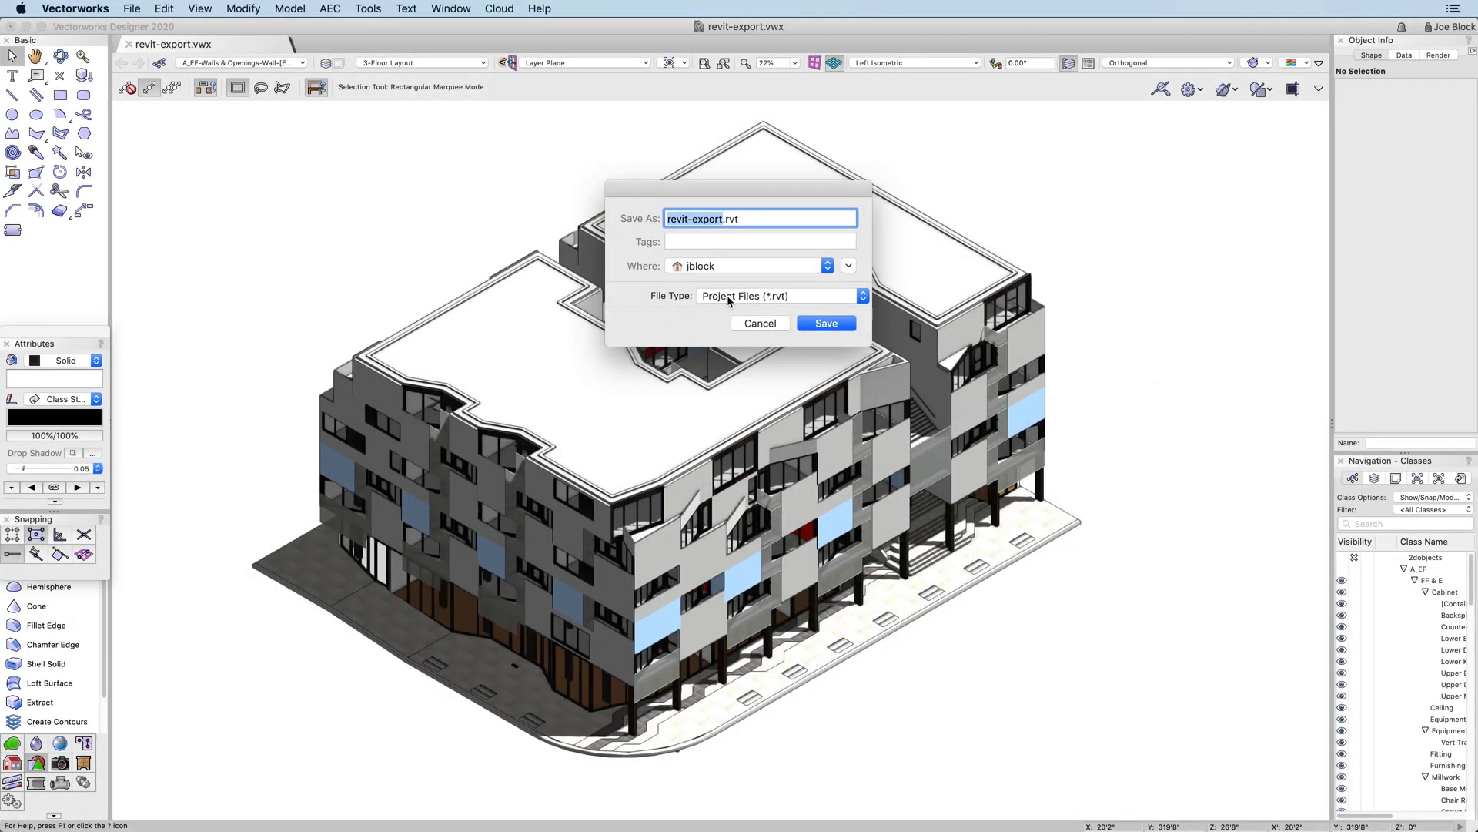
# Step: Set the export file type to Project Files (*.rvt) for revit-export.rvt
pyautogui.click(777, 296)
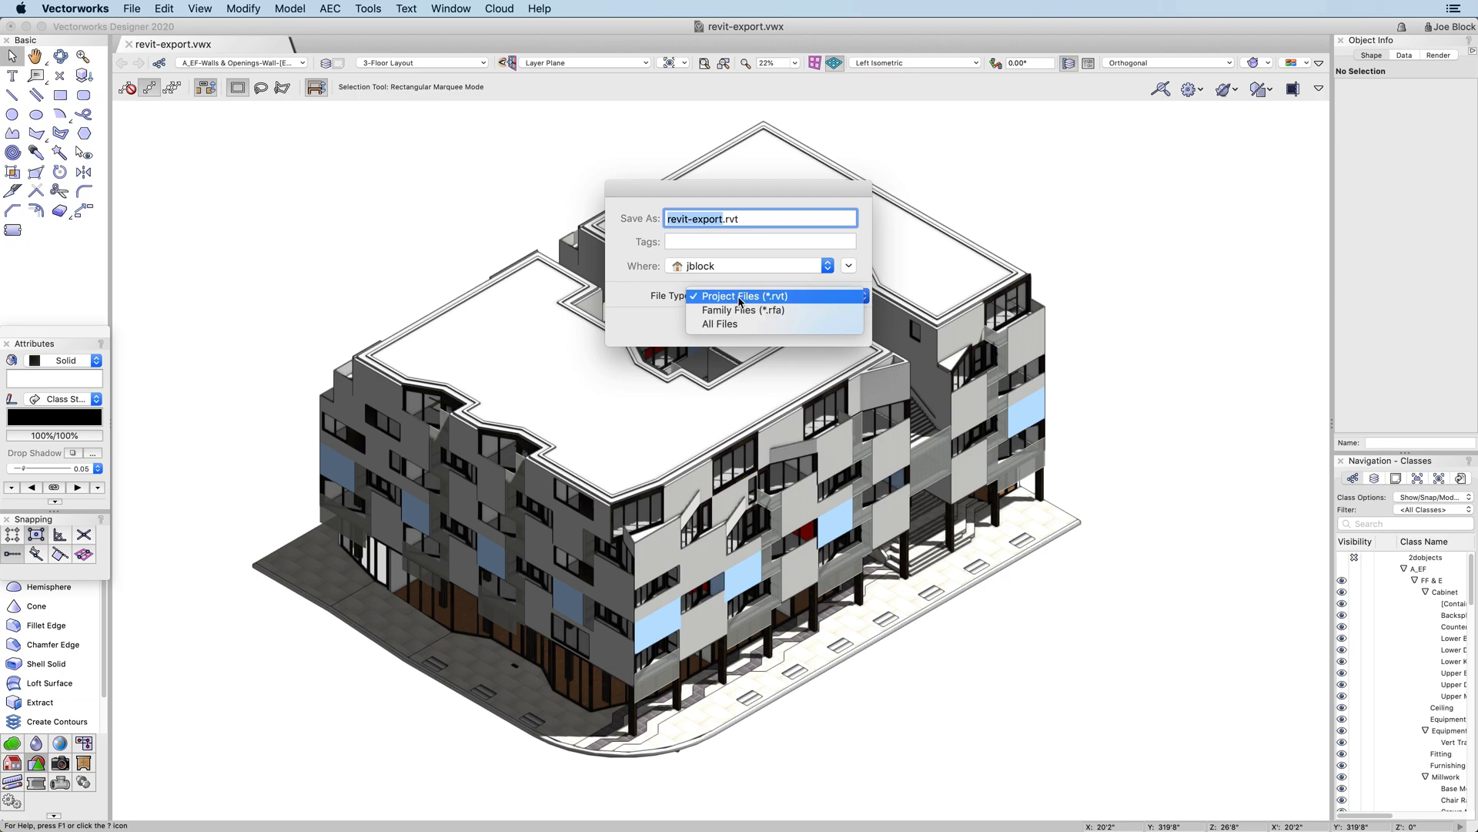
pyautogui.click(744, 296)
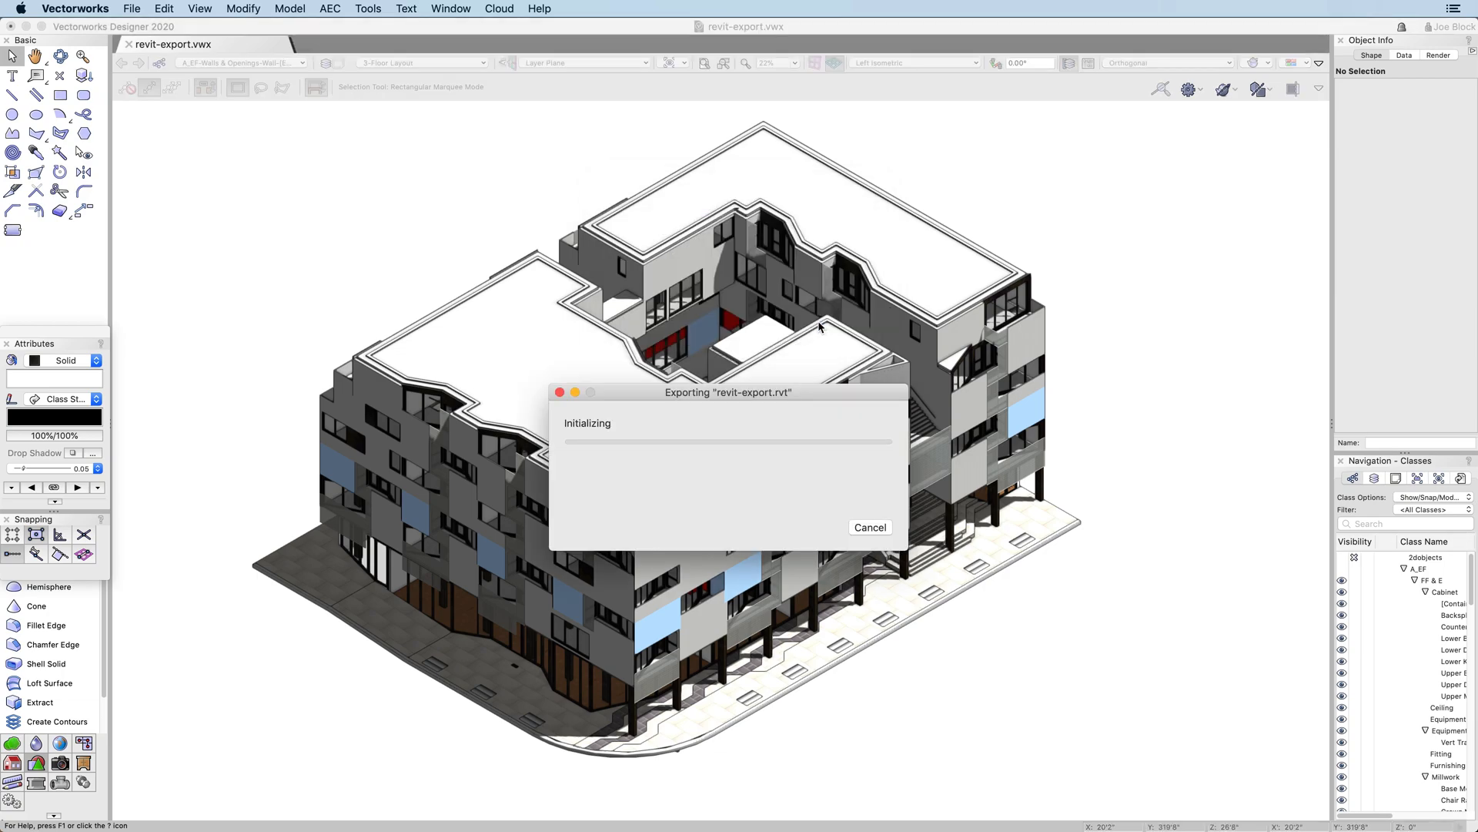